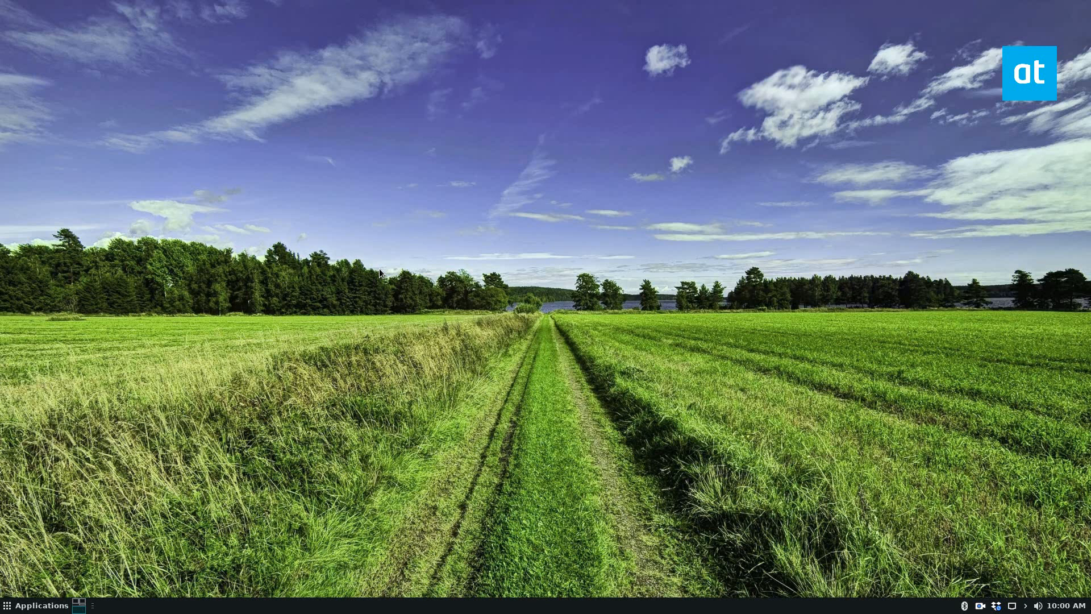
mouse_move(219, 217)
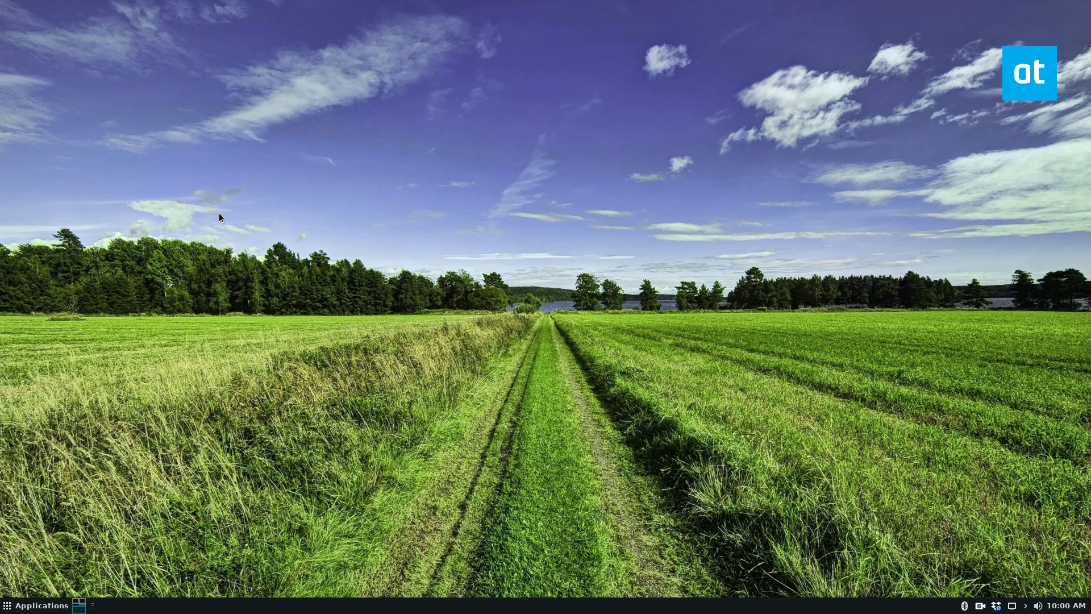
Launch GParted from the Xfce Applications menu under Administration
left_click(36, 605)
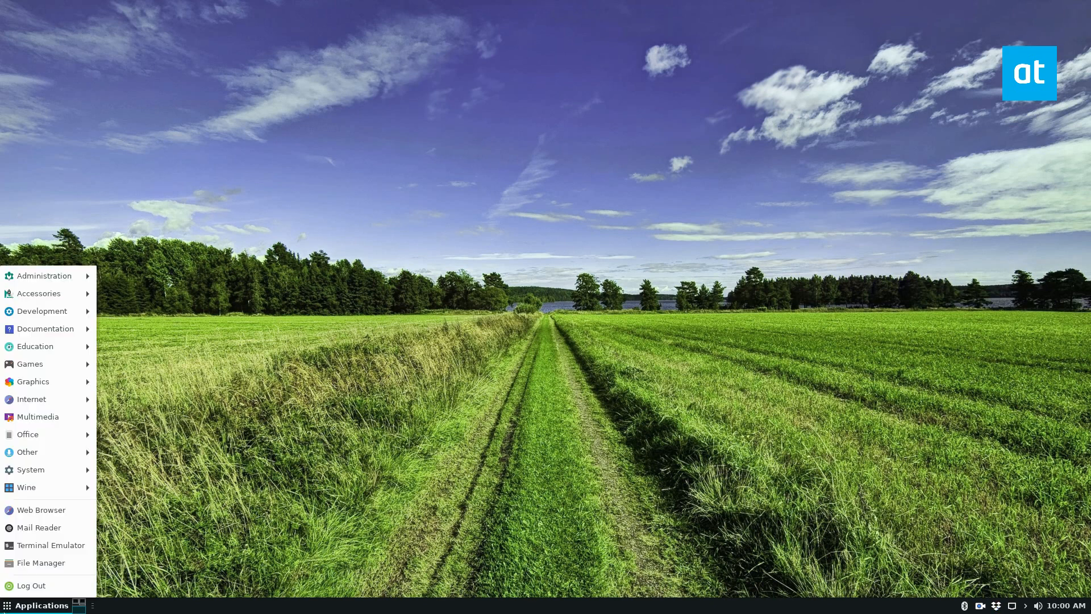
left_click(368, 410)
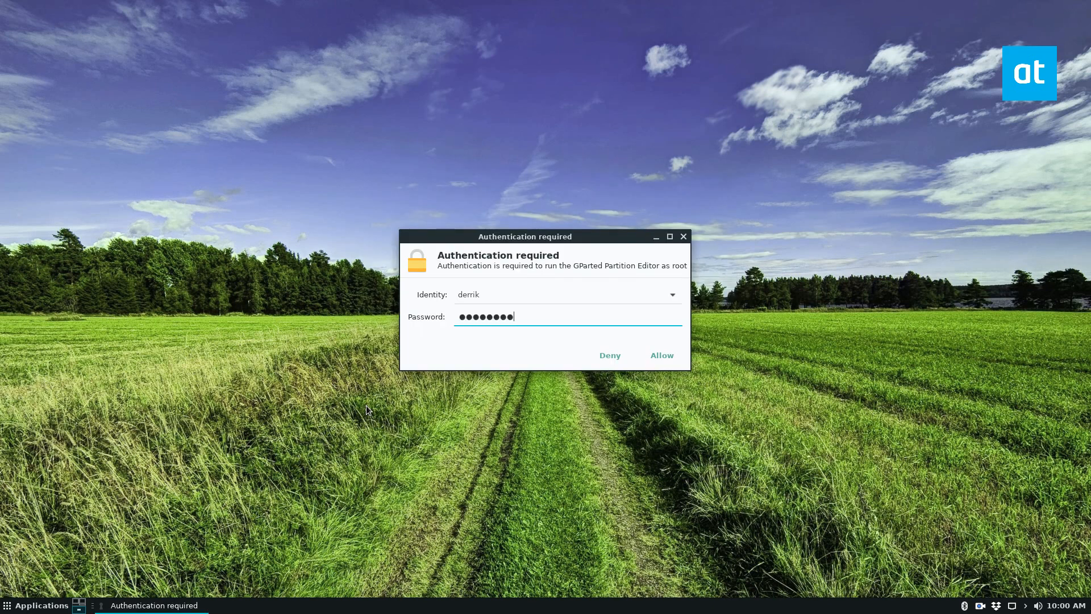
Authorise GParted as root, maximise it, and glance at /dev/sdb before selecting /dev/sda1
left_click(659, 356)
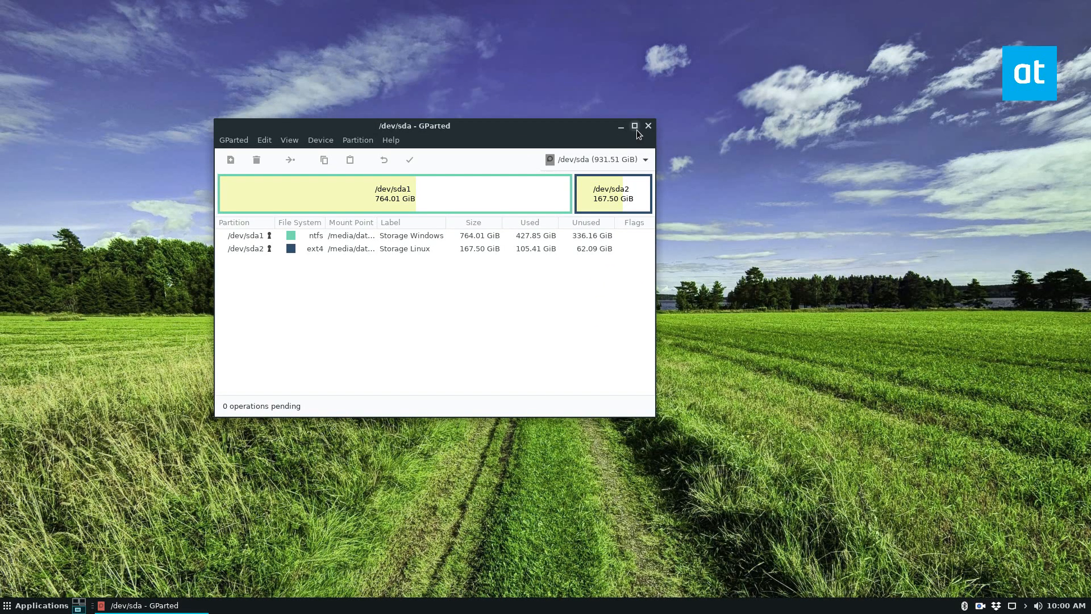
left_click(634, 126)
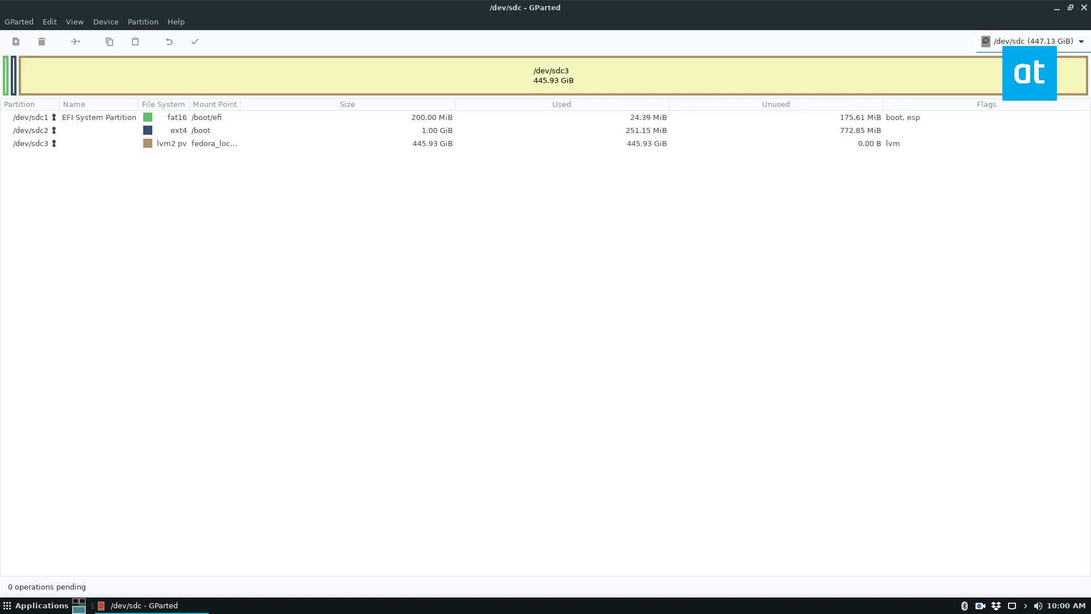
left_click(1033, 41)
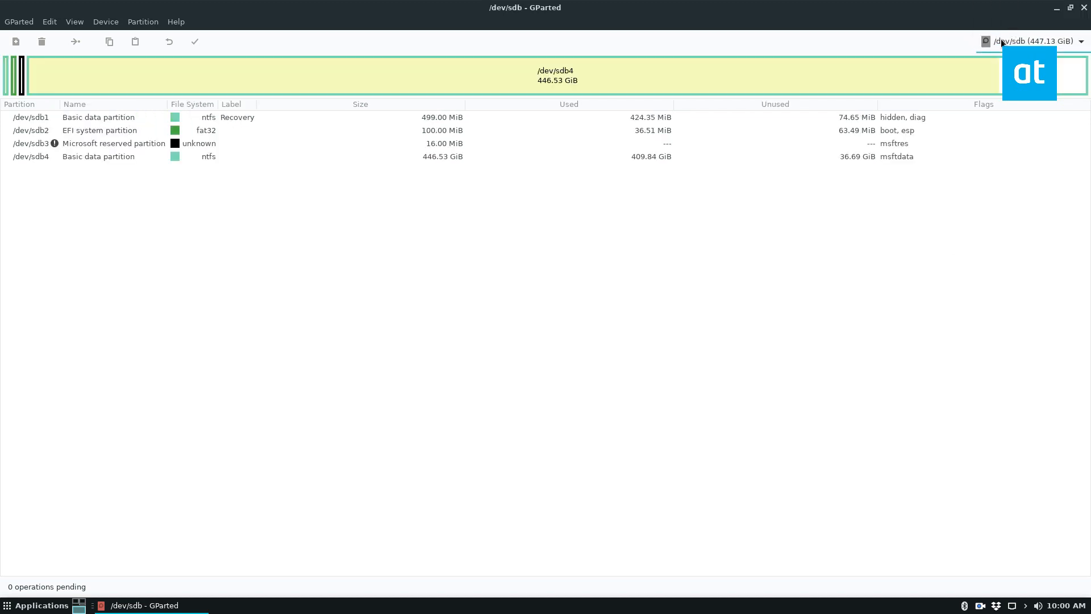
left_click(1034, 41)
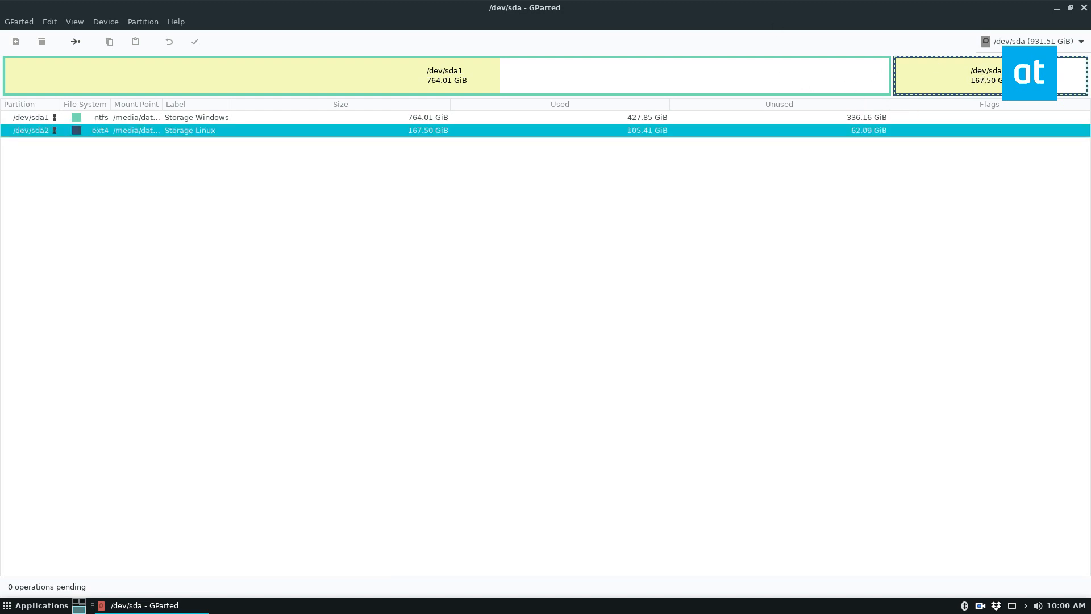
left_click(278, 75)
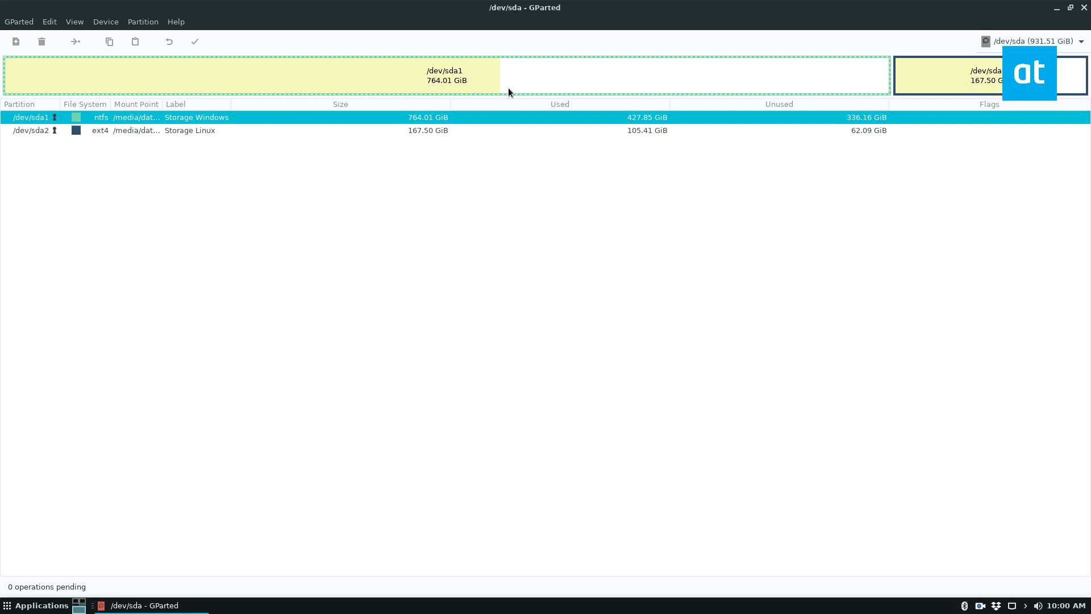
mouse_move(353, 74)
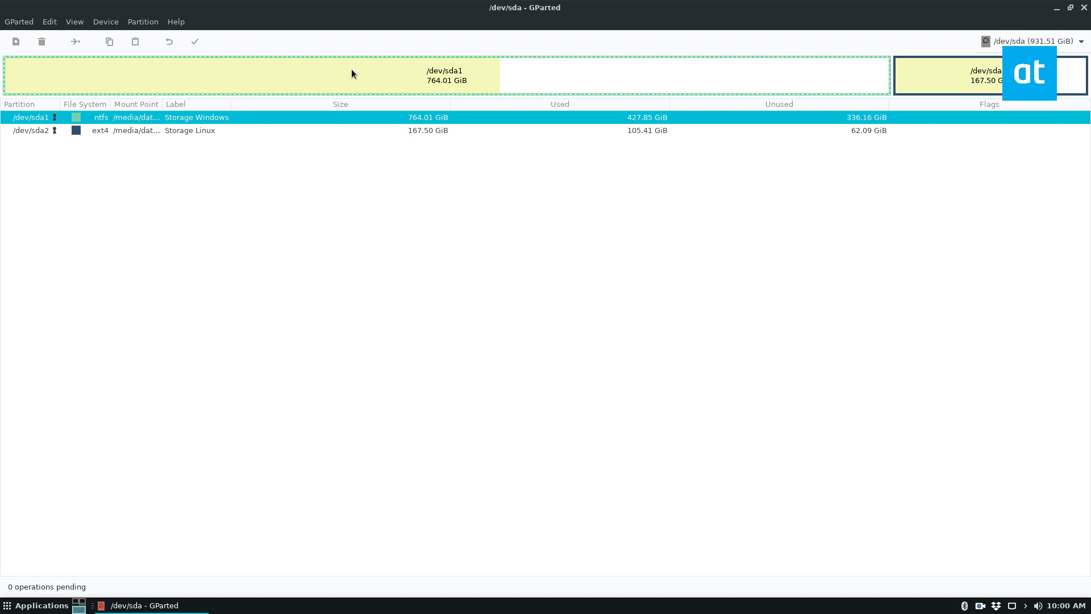
mouse_move(447, 86)
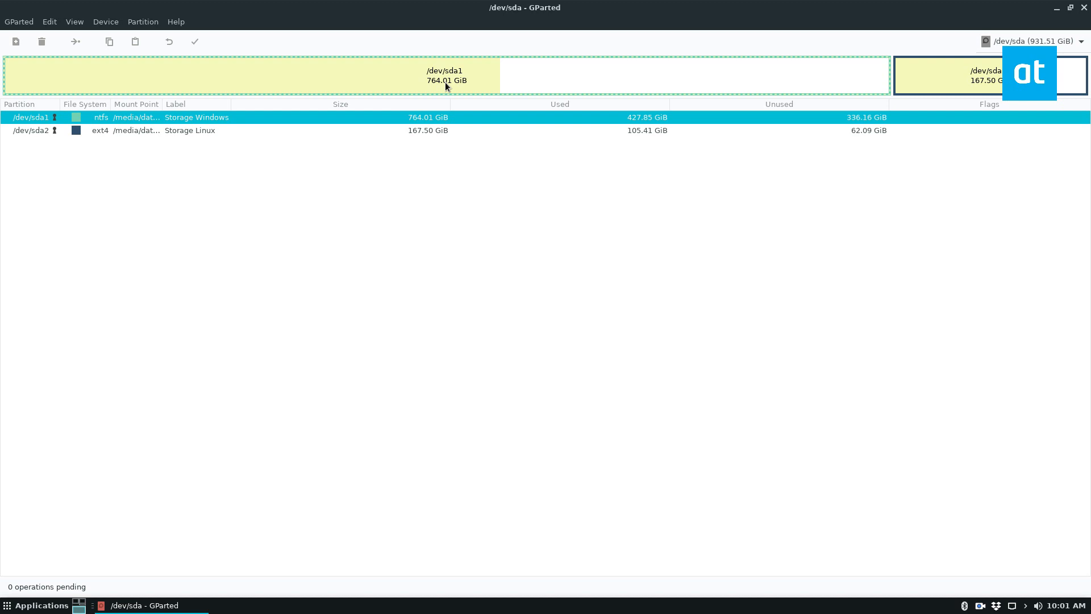
mouse_move(49, 158)
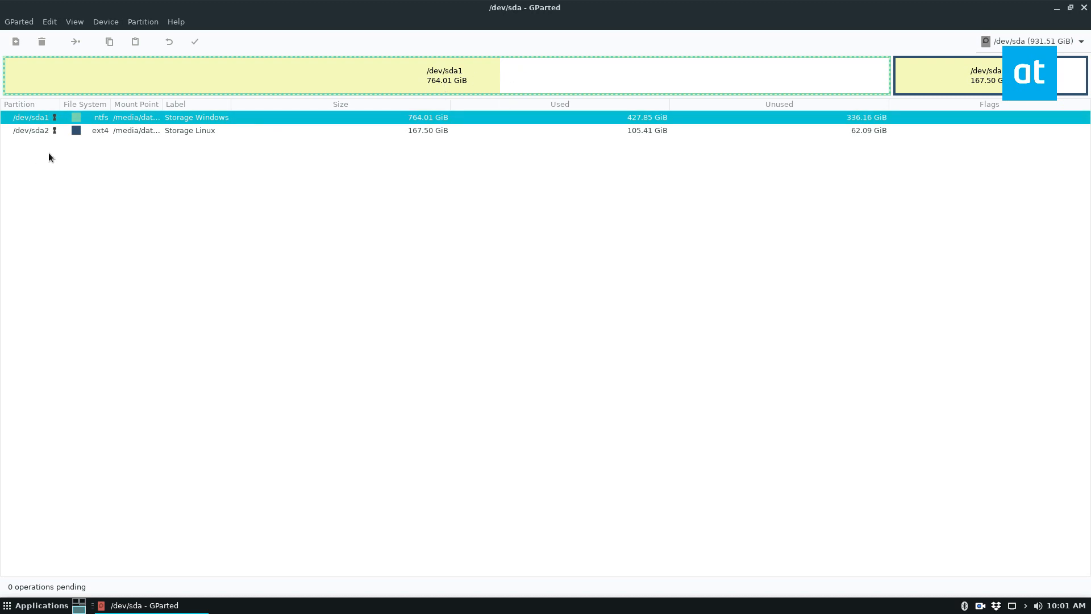
mouse_move(54, 145)
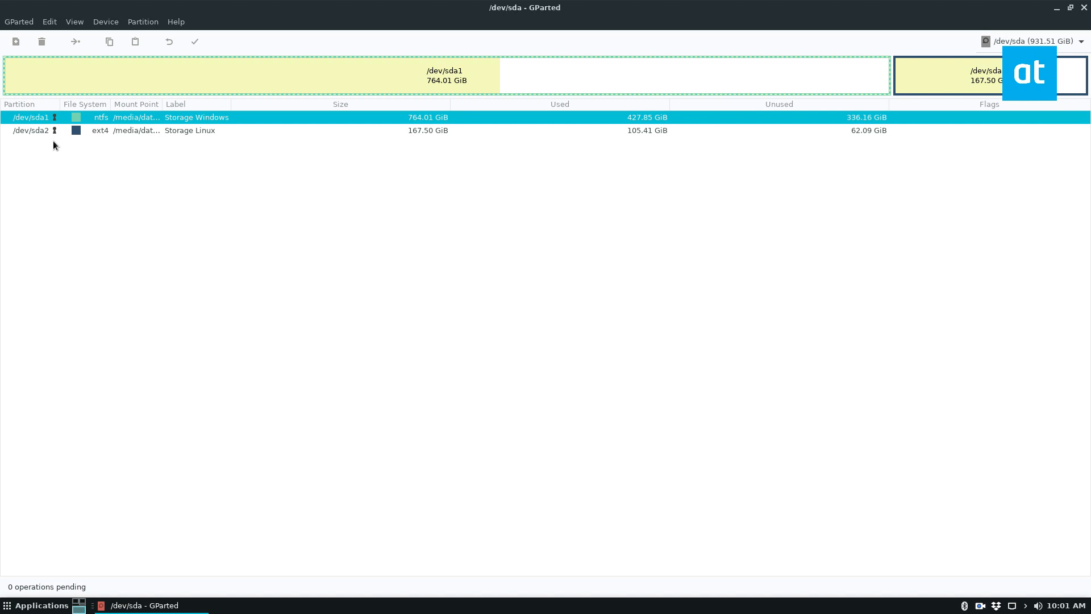
Browse disk /dev/sdc, then return to /dev/sda with its NTFS and ext4 partitions
left_click(1034, 41)
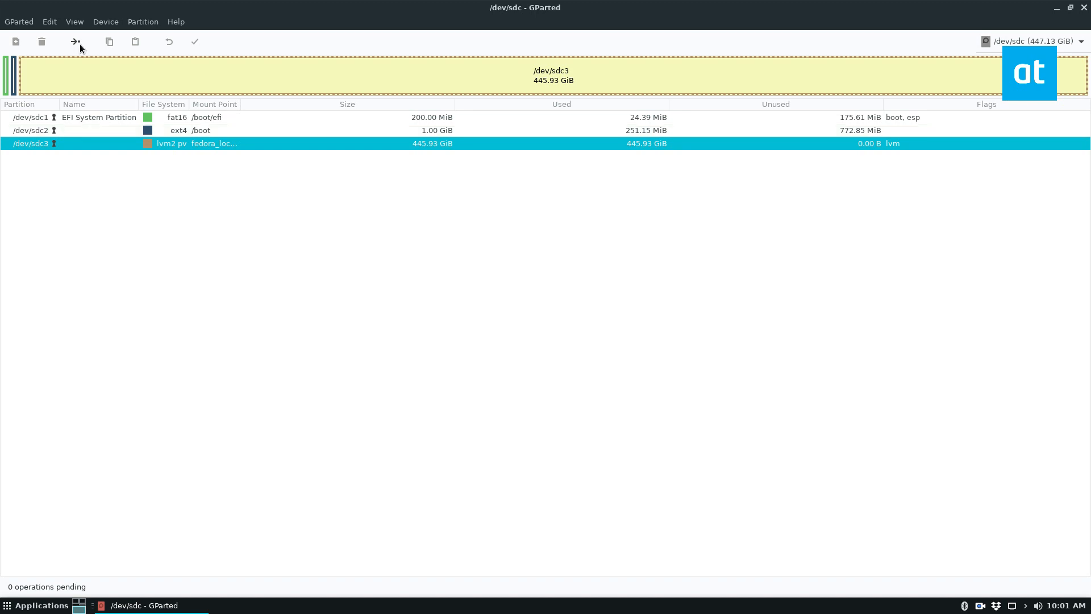
mouse_move(135, 189)
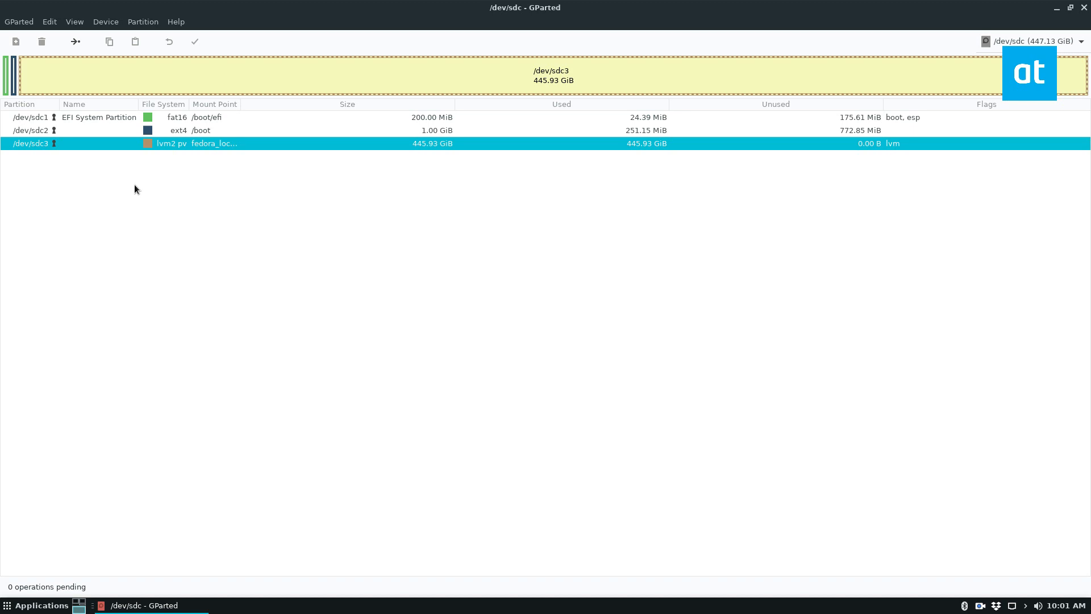
left_click(1033, 41)
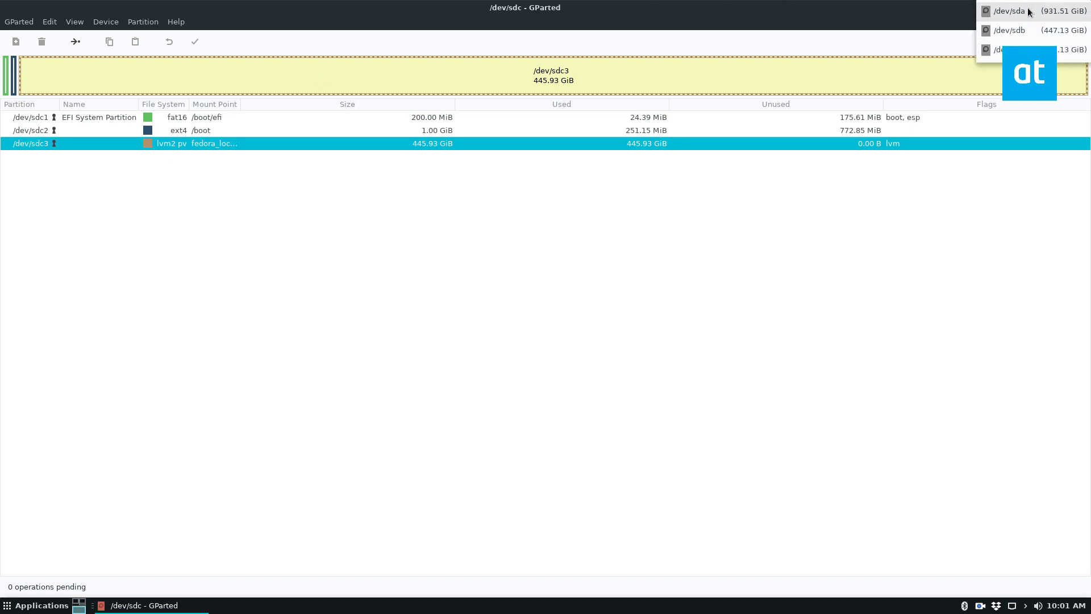
left_click(1008, 12)
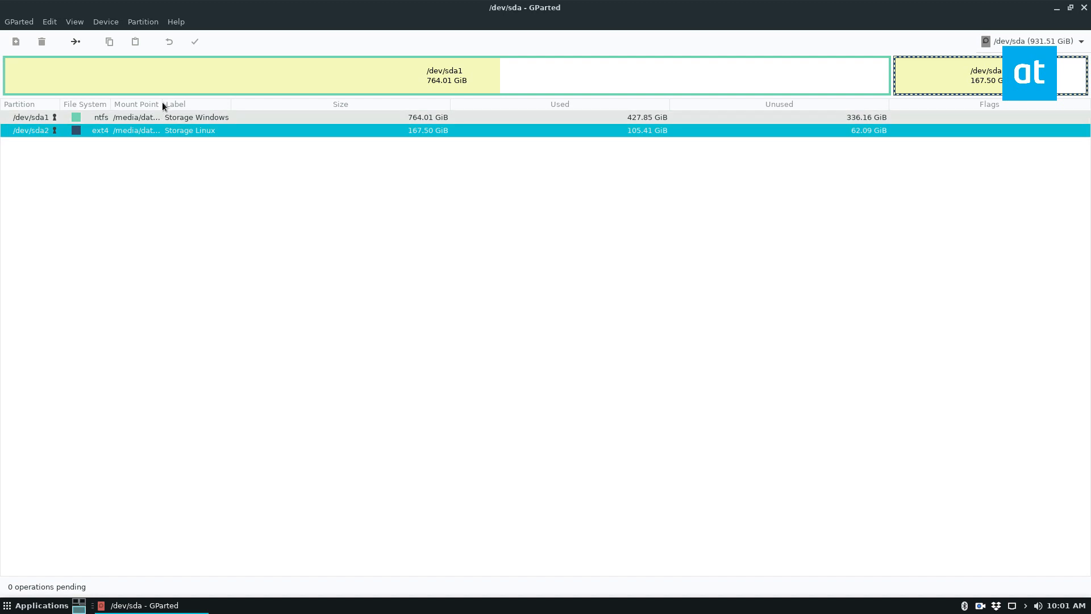
Bring up the Resize/Move settings for /dev/sda2 (171519 MiB, minimum 110075 MiB)
right_click(32, 129)
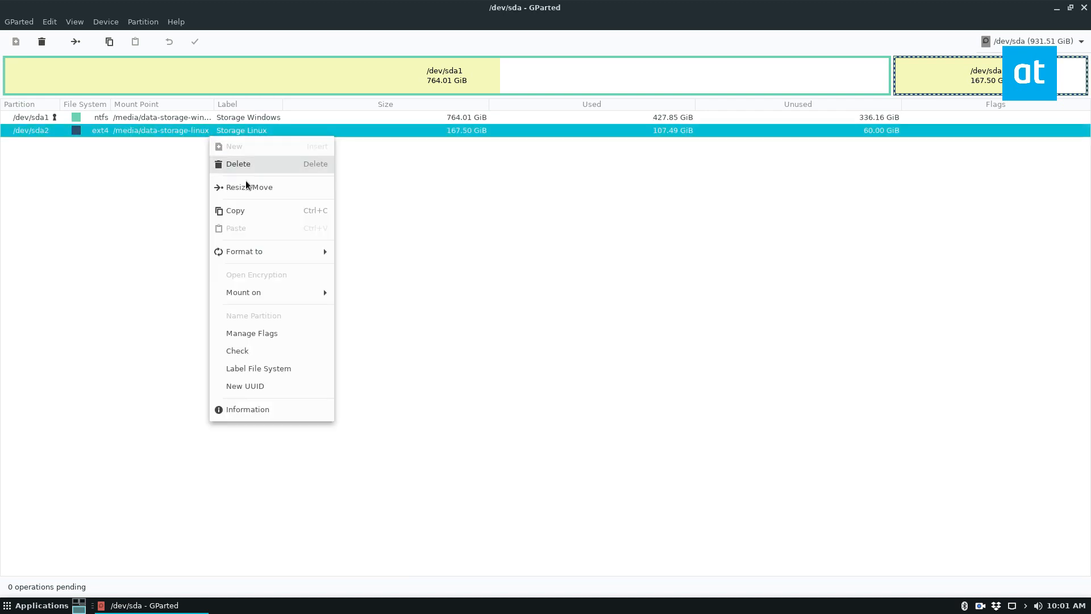
left_click(249, 186)
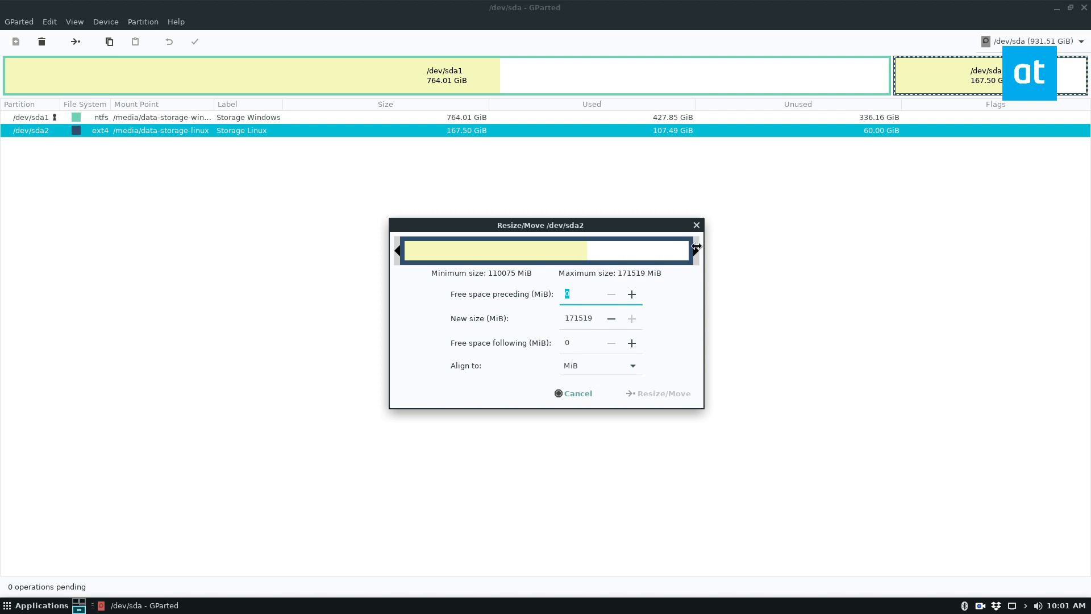
Shrink /dev/sda2 to about 139273 MiB and queue the resize, leaving 31.49 GiB unallocated
left_click_drag(693, 250, 659, 250)
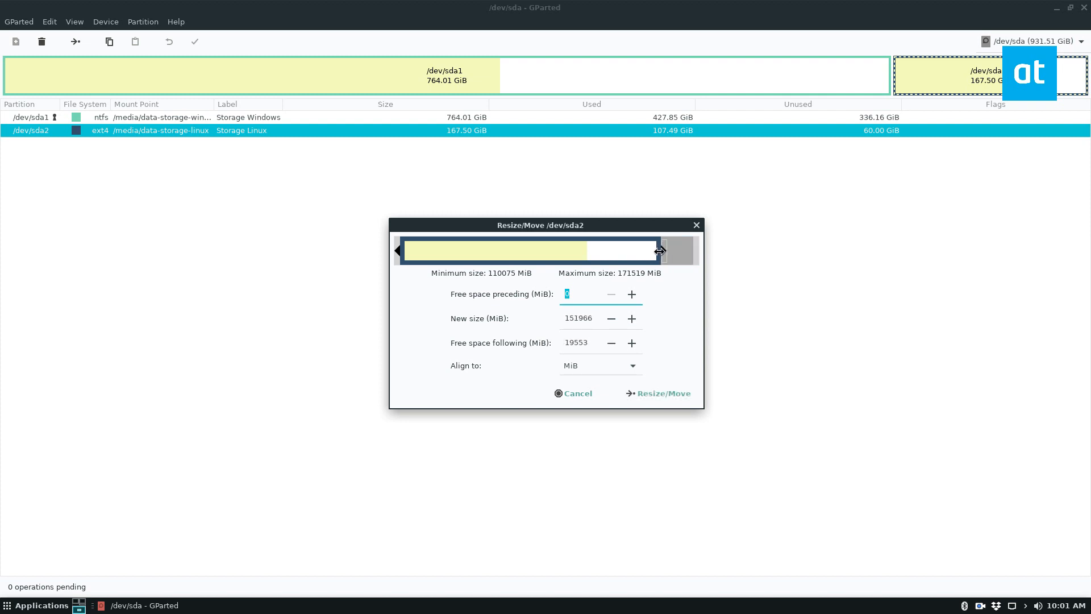
left_click_drag(659, 250, 593, 250)
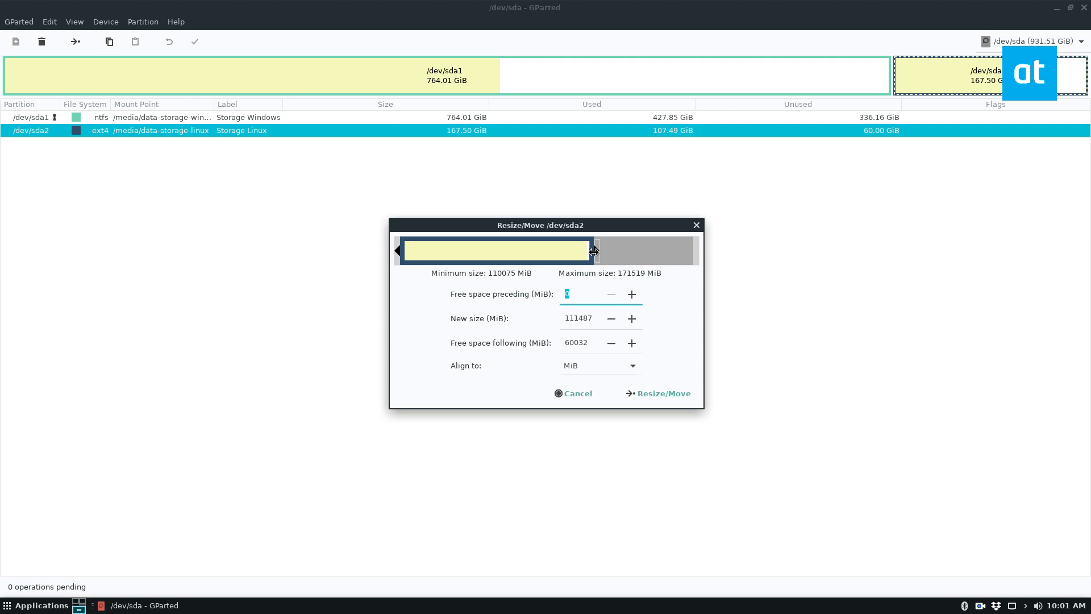
left_click_drag(594, 250, 645, 252)
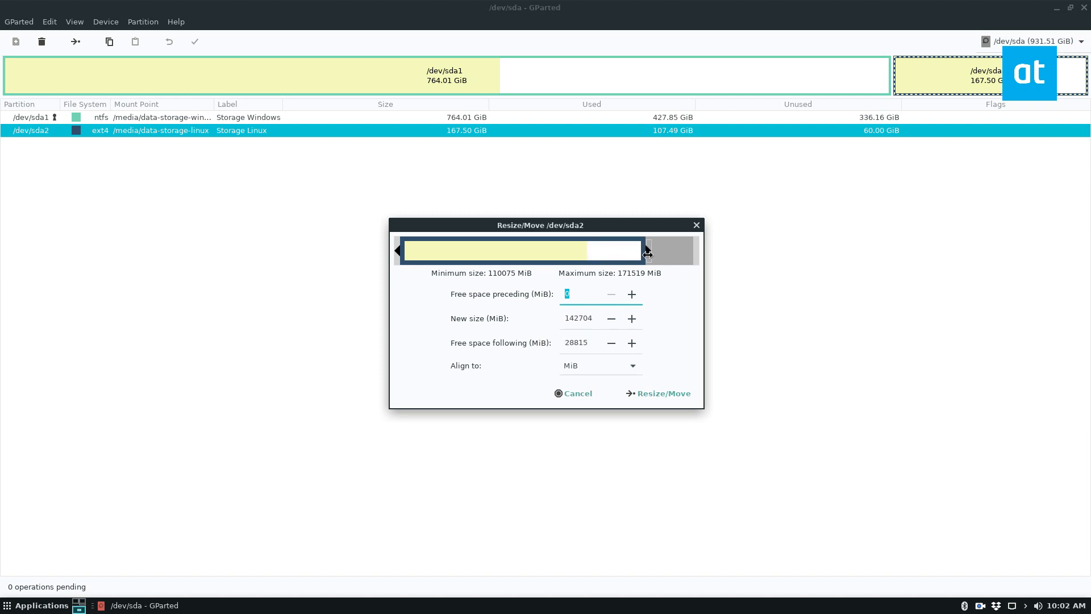
left_click_drag(645, 250, 656, 250)
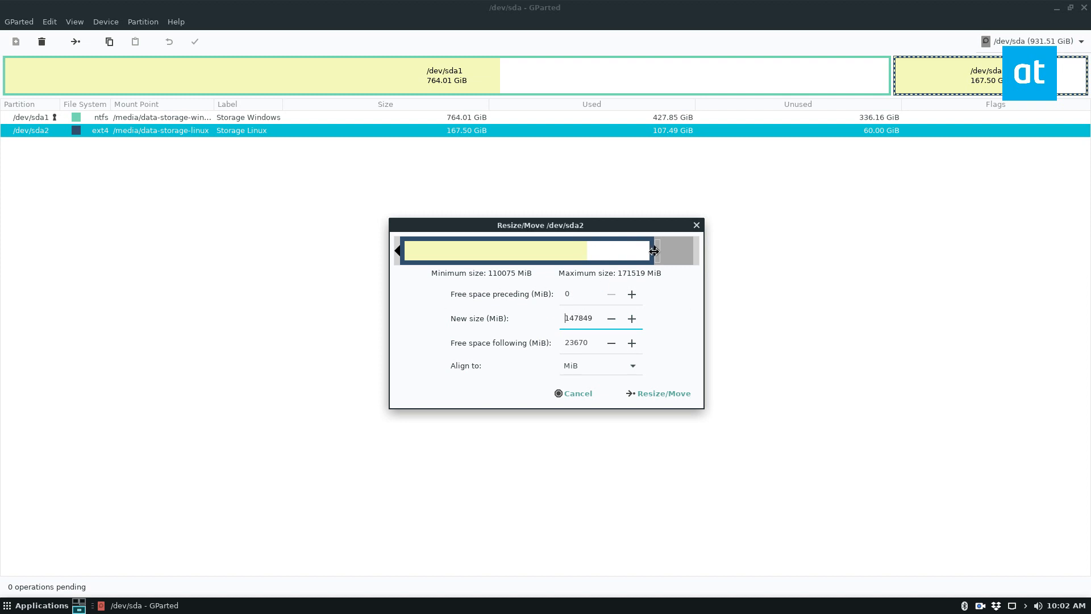
left_click_drag(652, 250, 639, 250)
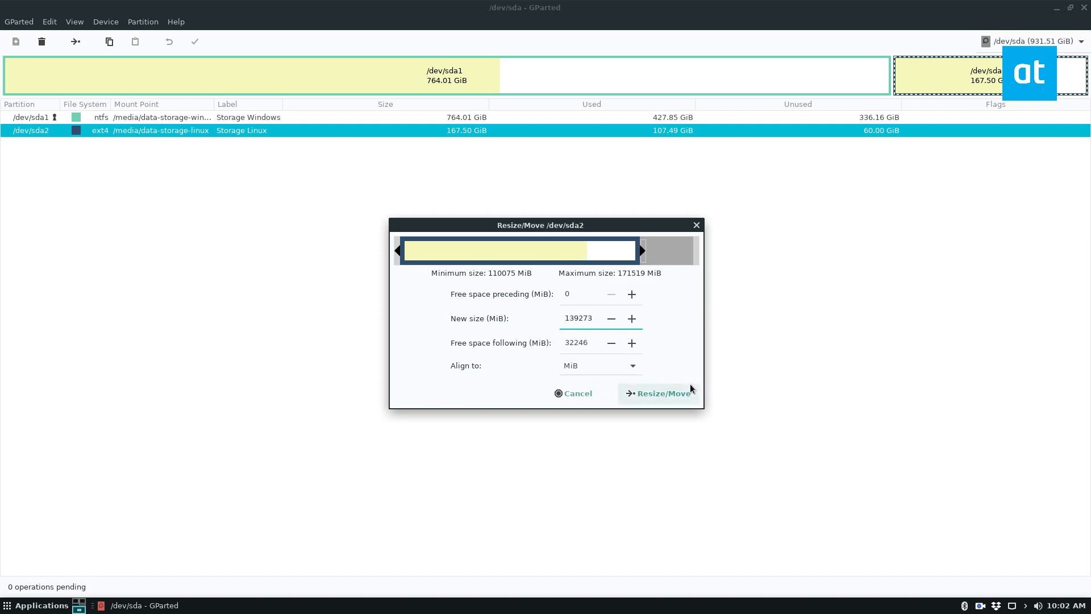
left_click(658, 393)
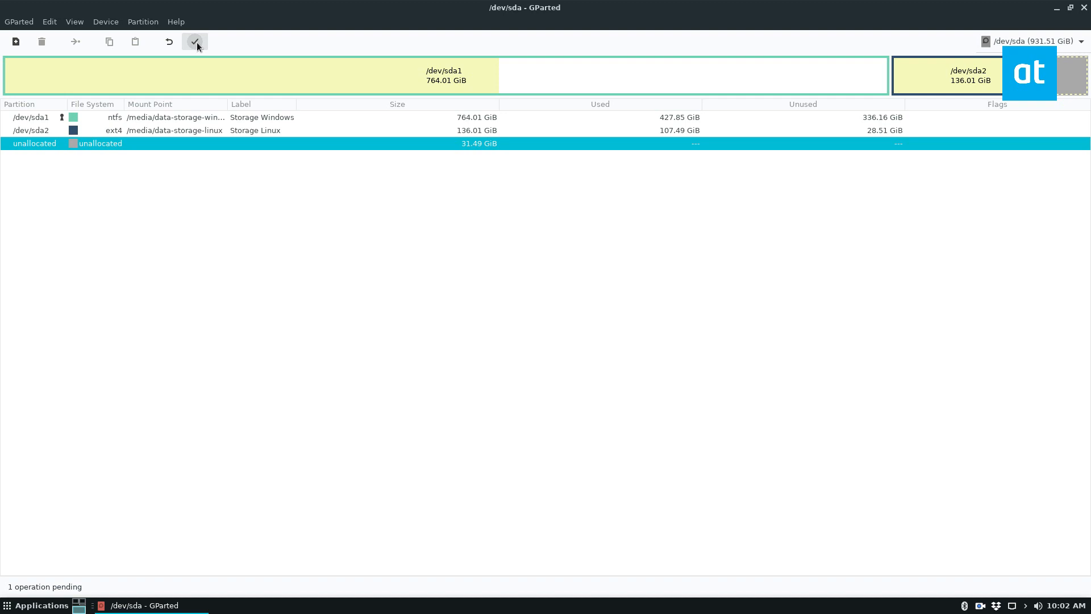
Apply the queued shrink so /dev/sda2 becomes 136.01 GiB, watching the operation details
left_click(196, 42)
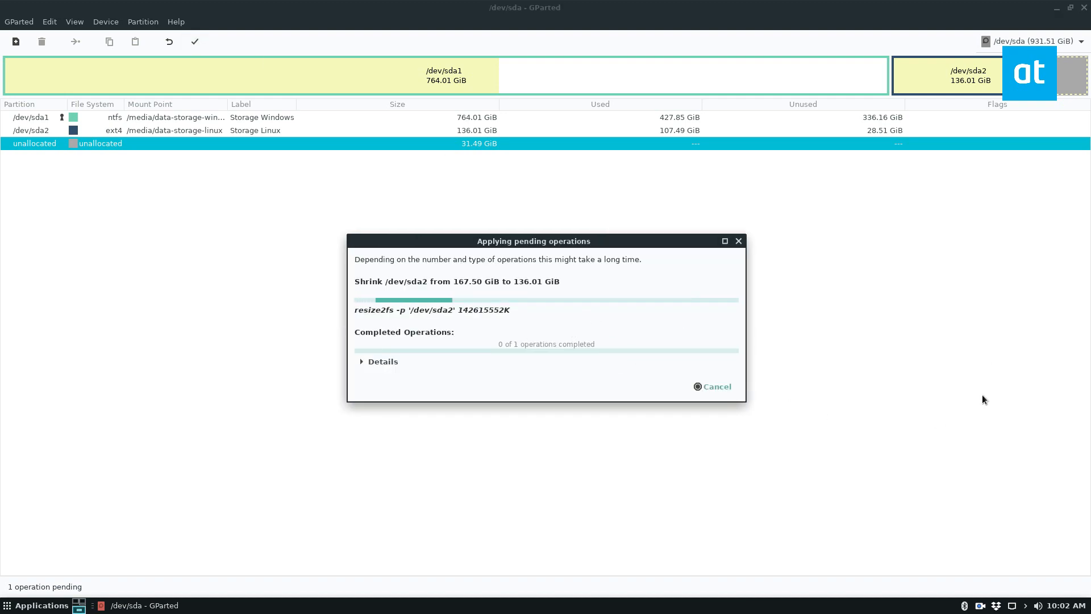
left_click(377, 361)
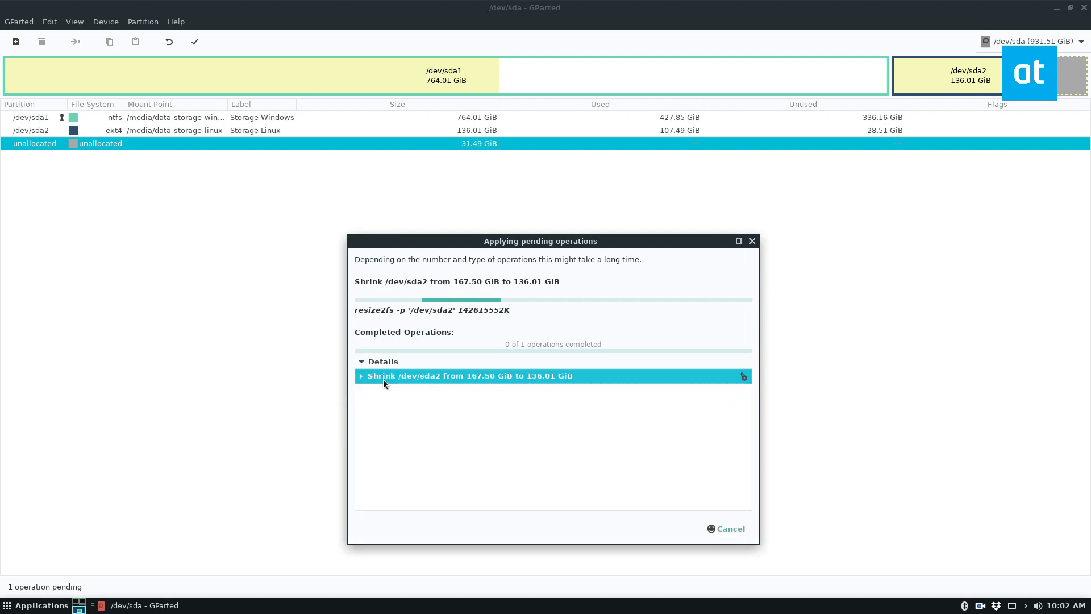
left_click(362, 376)
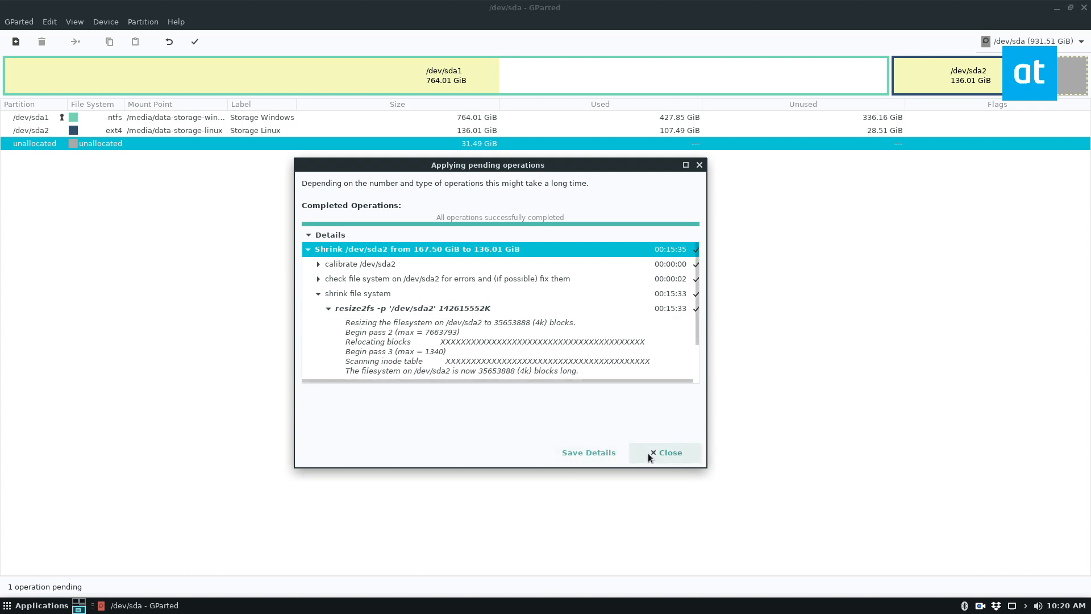
left_click(665, 452)
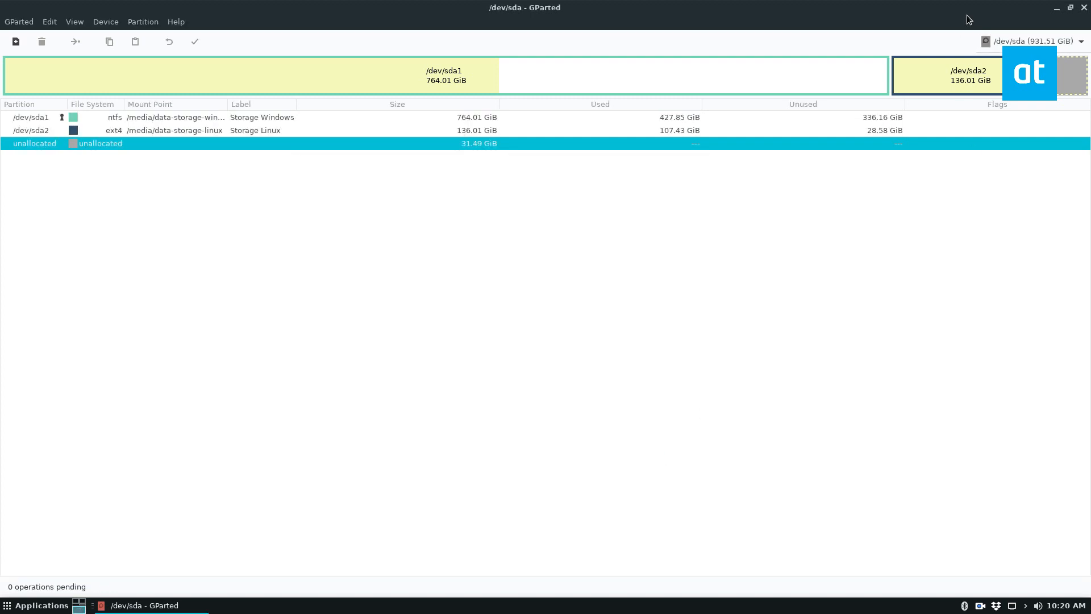
Grow /dev/sda2 back to 167.50 GiB over the unallocated space and apply the change
right_click(968, 75)
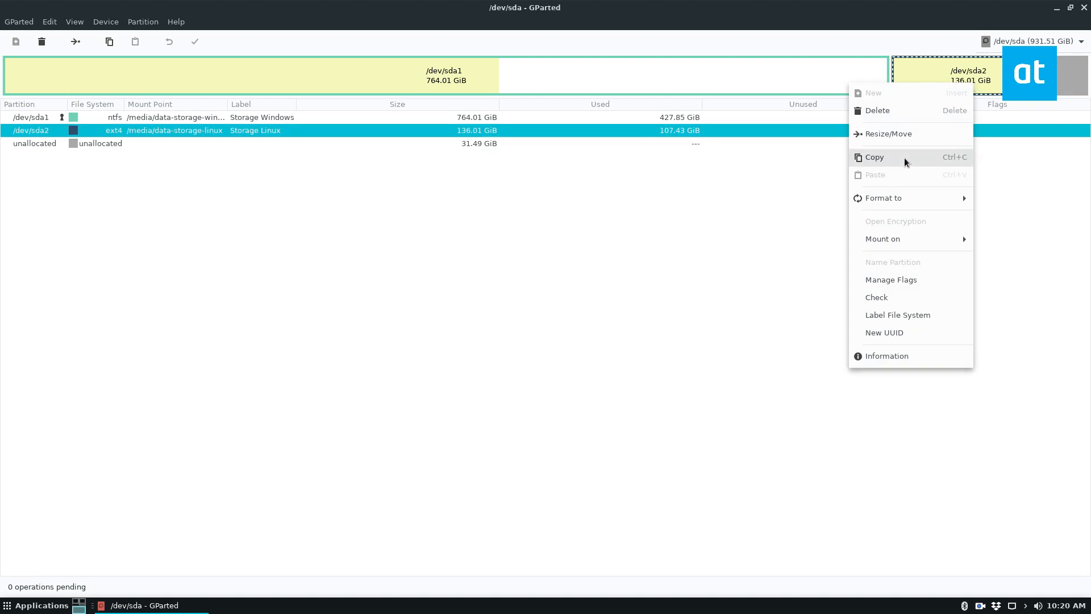
left_click(888, 135)
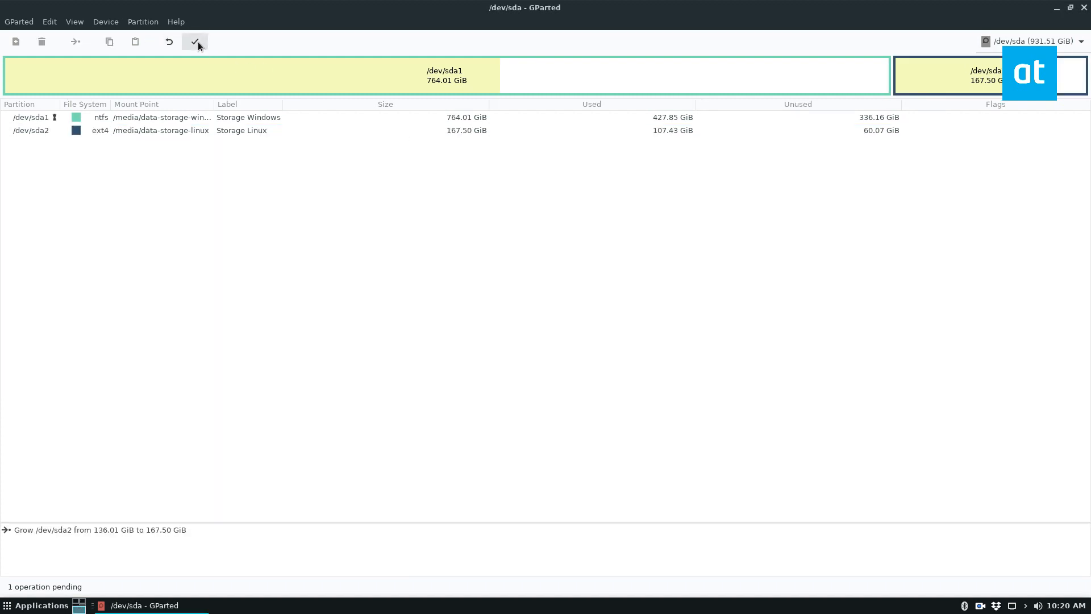
left_click(195, 42)
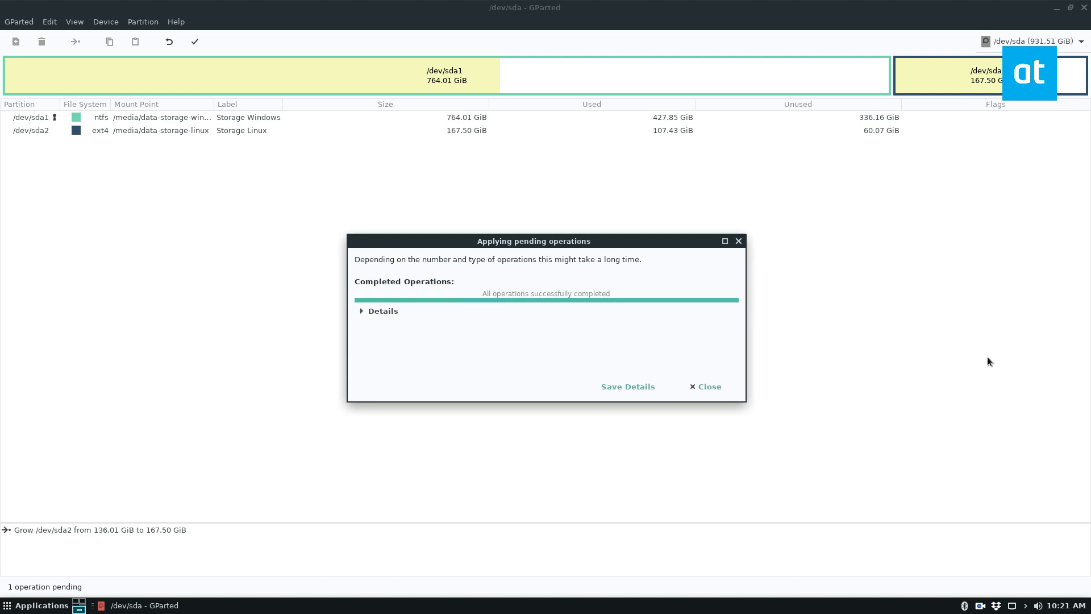
left_click(705, 386)
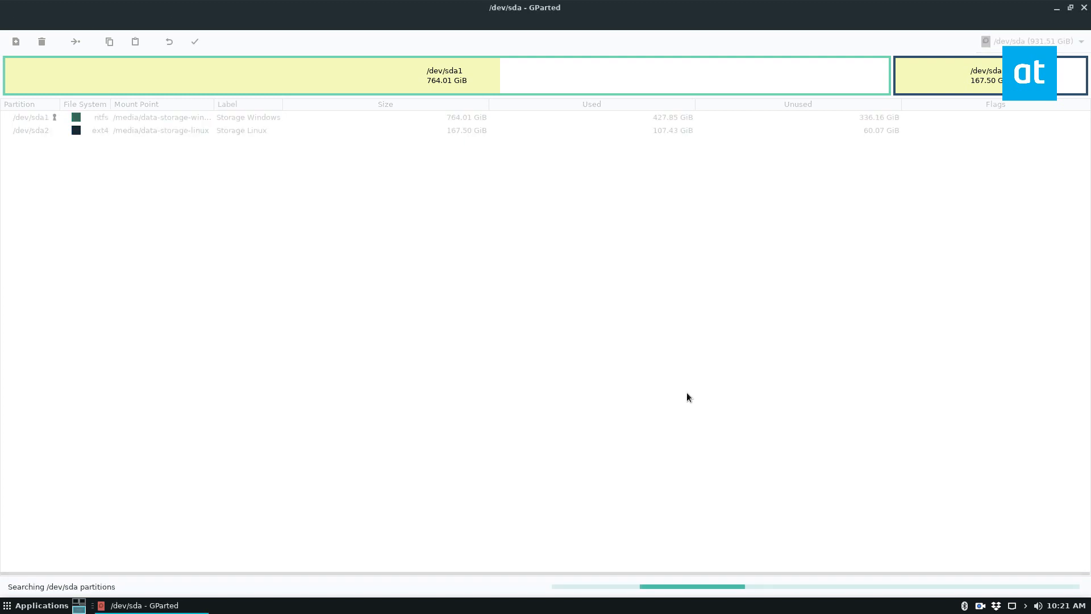